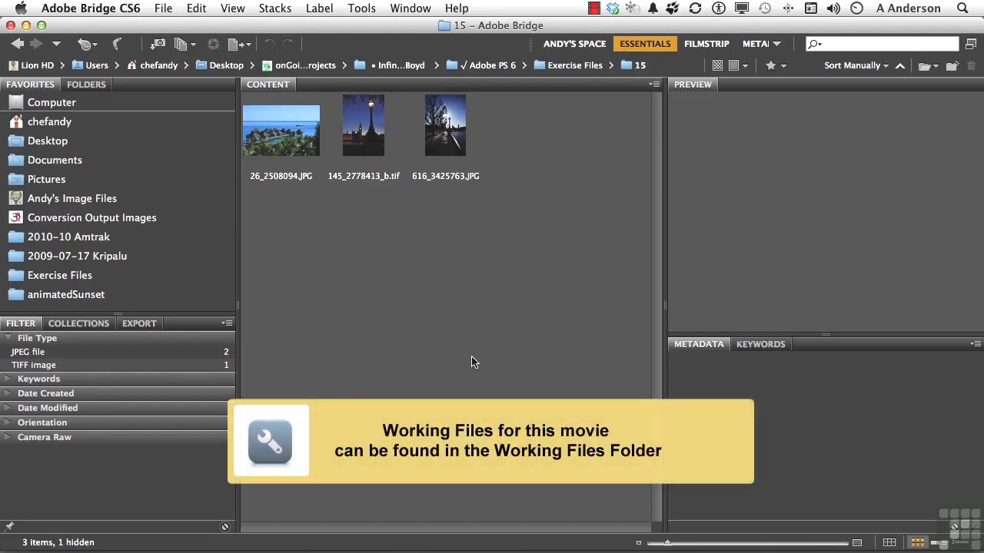
# Select 26_2508094.JPG in Bridge and open it in Photoshop.
pyautogui.click(282, 125)
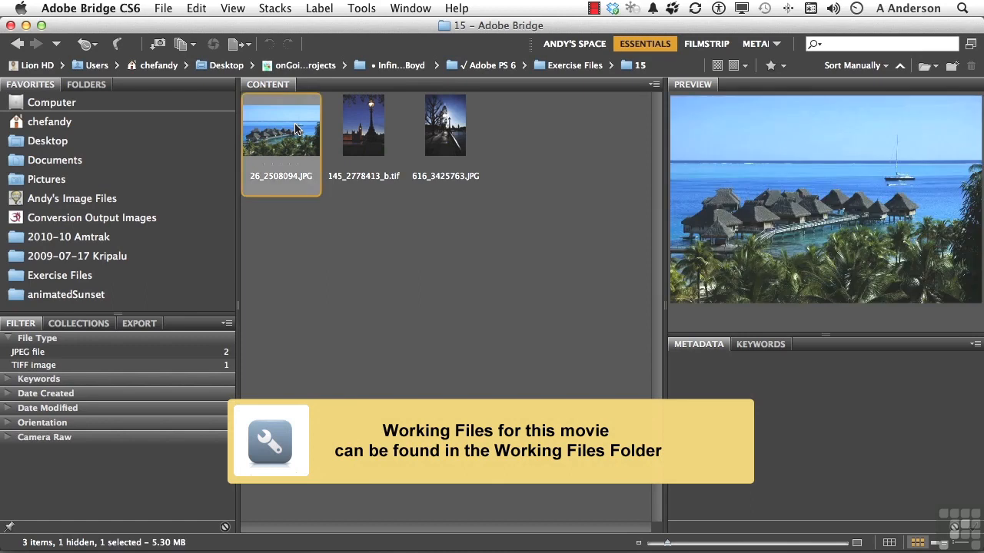
pyautogui.doubleClick(280, 125)
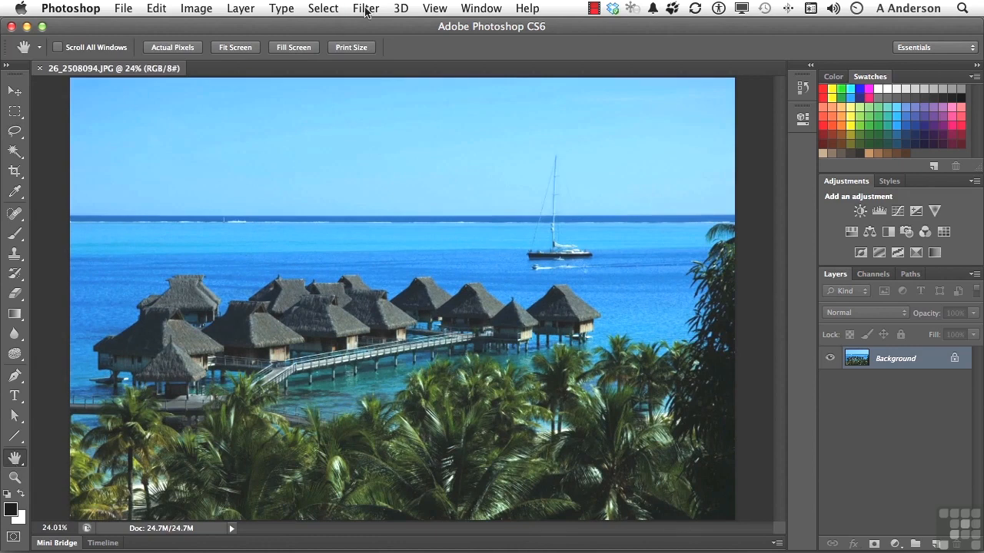
pyautogui.moveTo(388, 85)
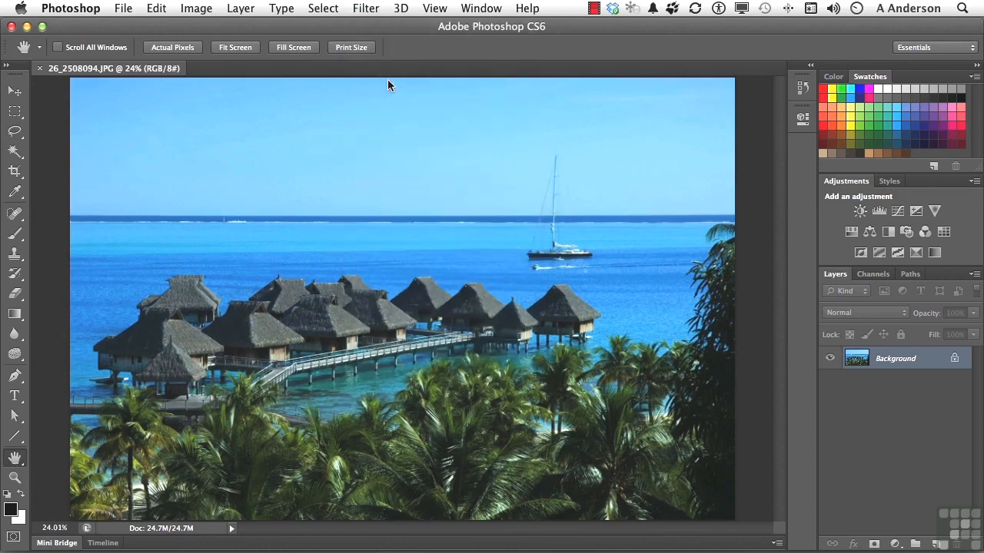
# Open the Filter Gallery from the Filter menu.
pyautogui.click(365, 9)
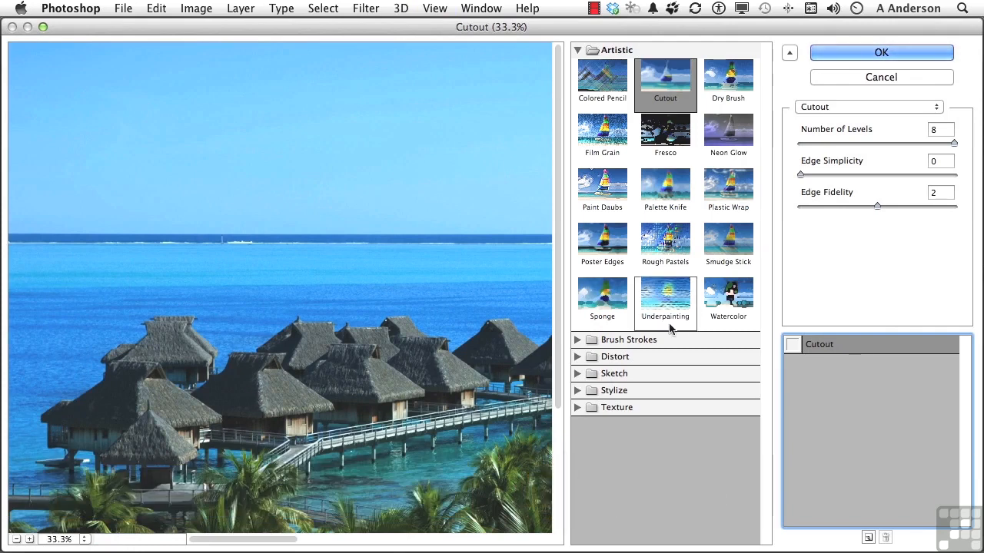
# Apply the Artistic Watercolor filter, after browsing the Distort group.
pyautogui.click(728, 299)
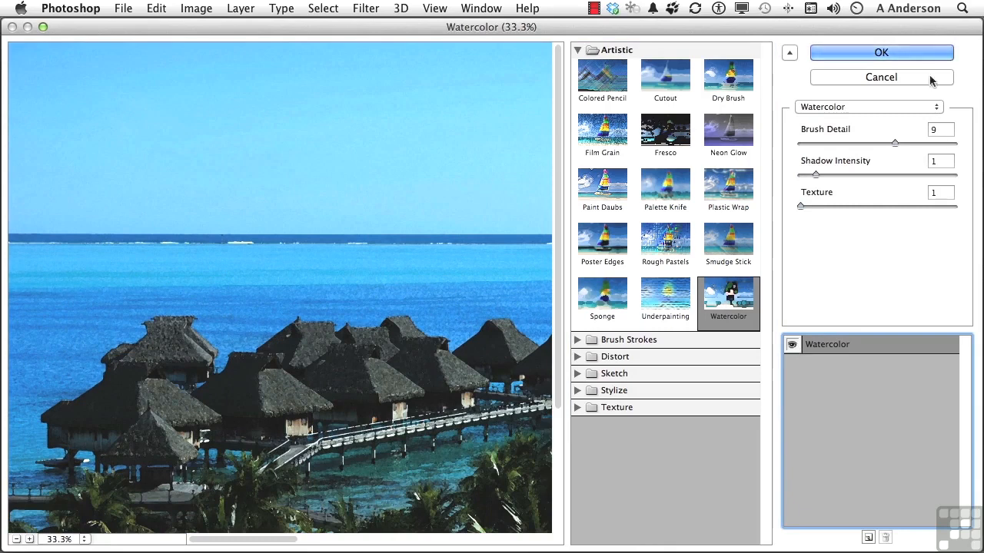
pyautogui.moveTo(602, 289)
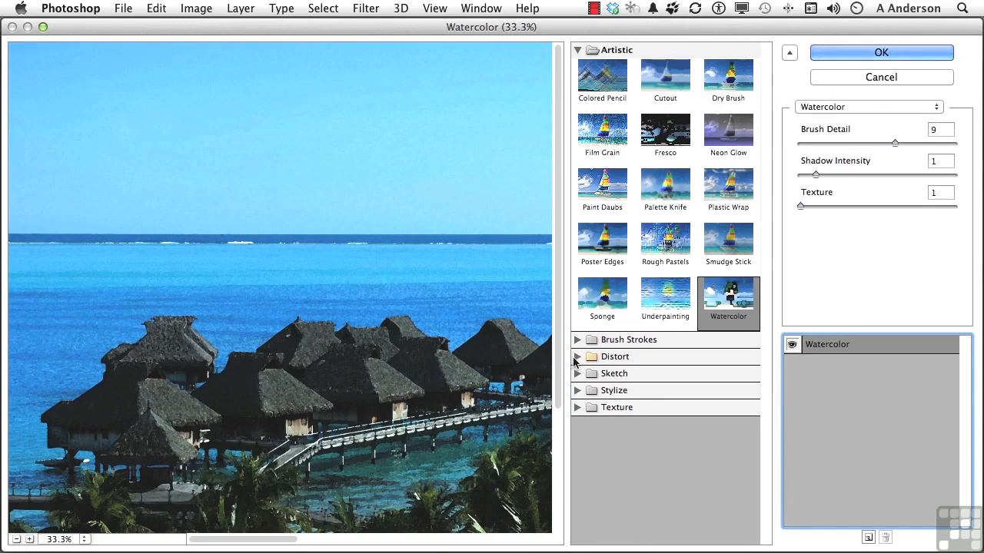
pyautogui.click(578, 356)
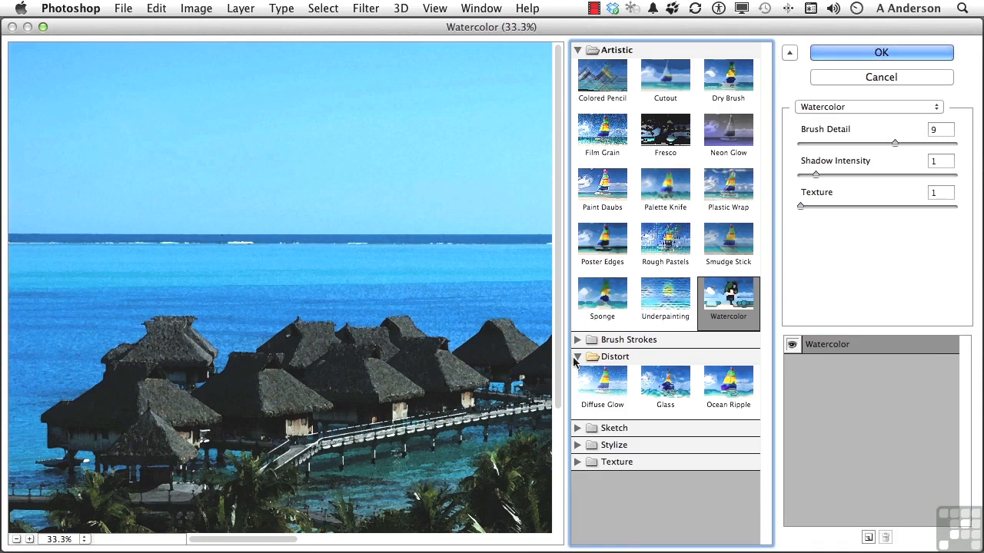
pyautogui.click(665, 385)
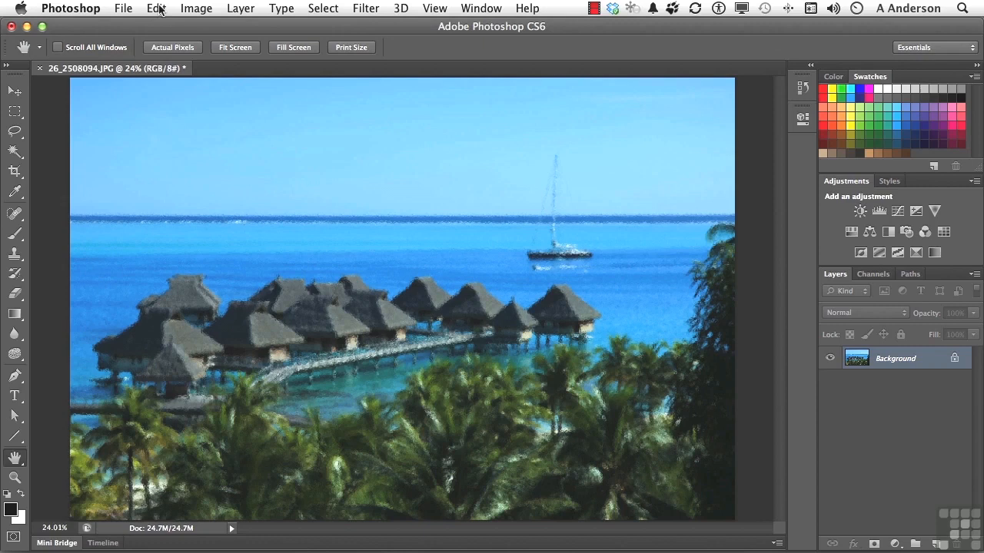
# Fade the Filter Gallery effect to about 64% opacity via Edit > Fade.
pyautogui.click(156, 8)
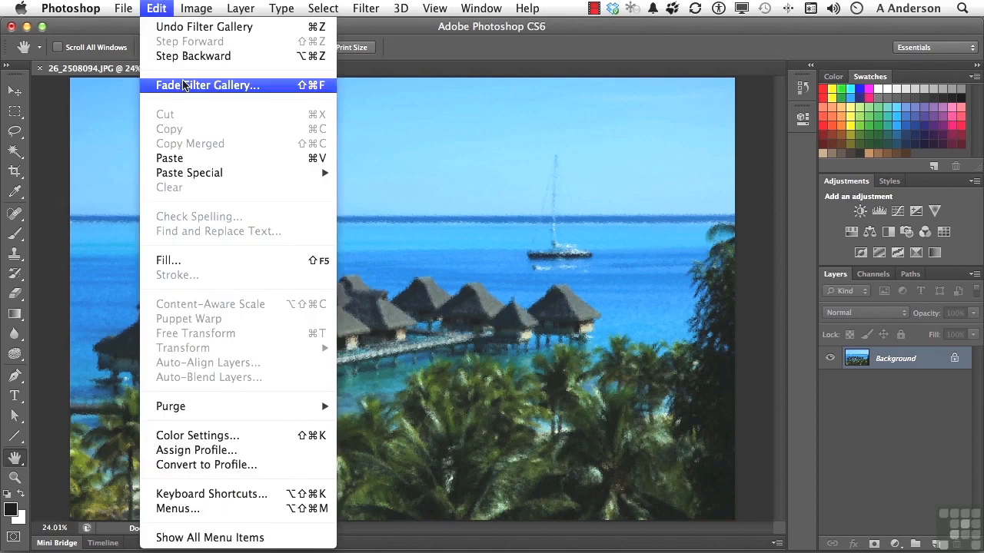
pyautogui.click(207, 85)
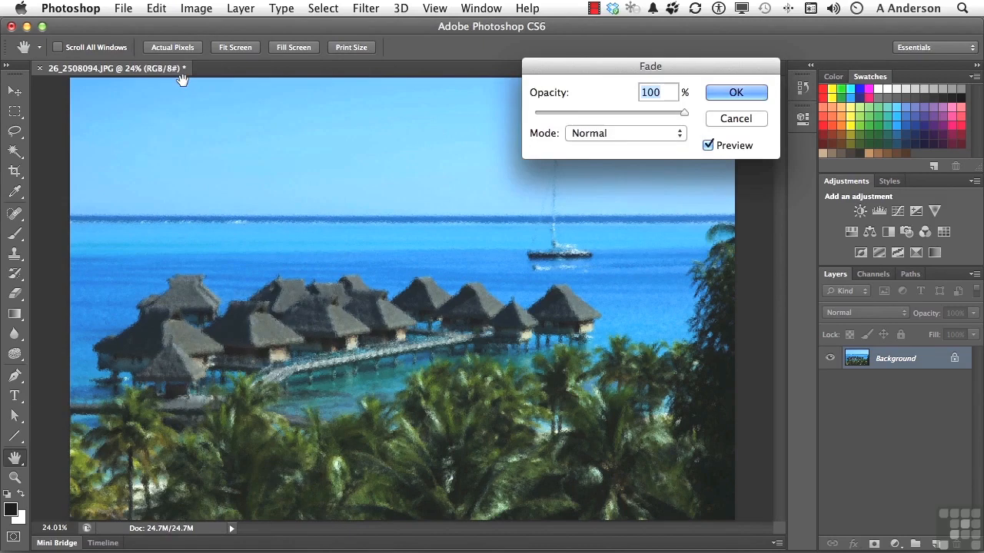
pyautogui.moveTo(684, 112); pyautogui.dragTo(677, 113)
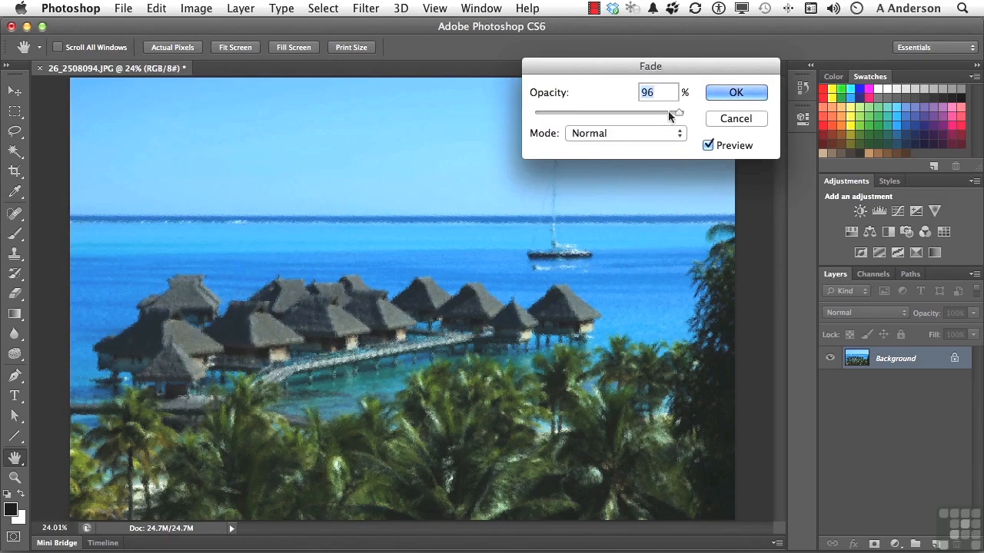
pyautogui.moveTo(678, 113); pyautogui.dragTo(628, 113)
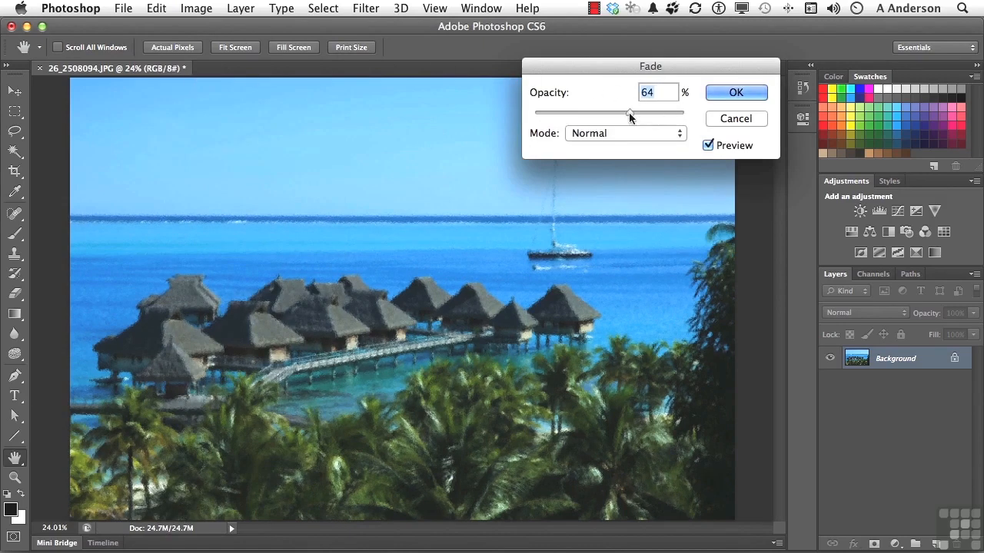
pyautogui.moveTo(629, 113); pyautogui.dragTo(603, 113)
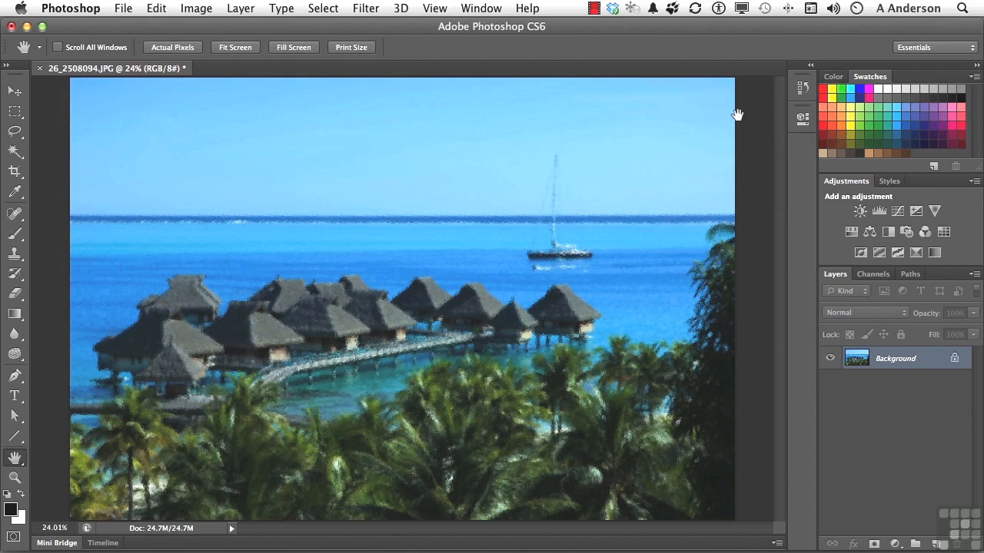
pyautogui.moveTo(781, 172)
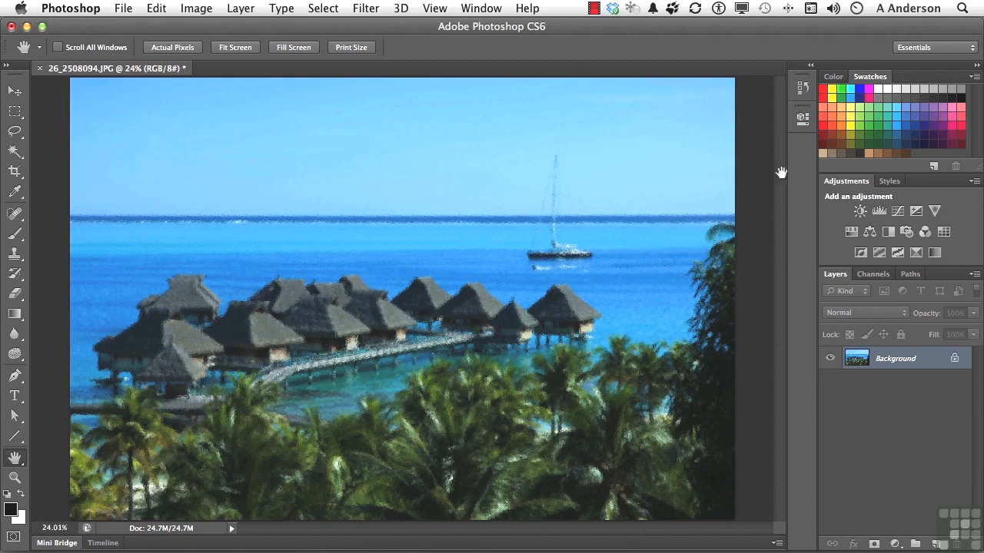
# Add a default Levels adjustment layer from the Adjustments panel.
pyautogui.click(878, 210)
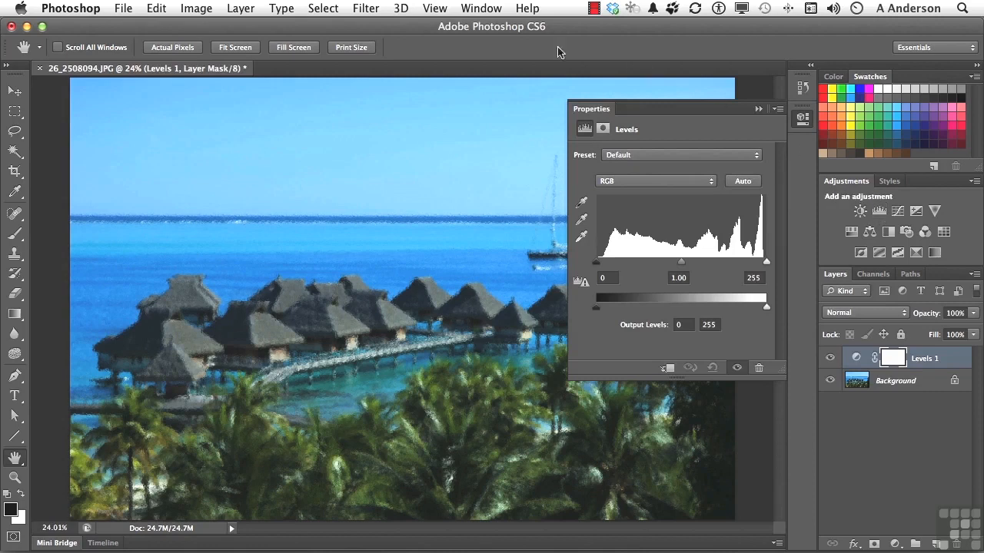
pyautogui.click(156, 8)
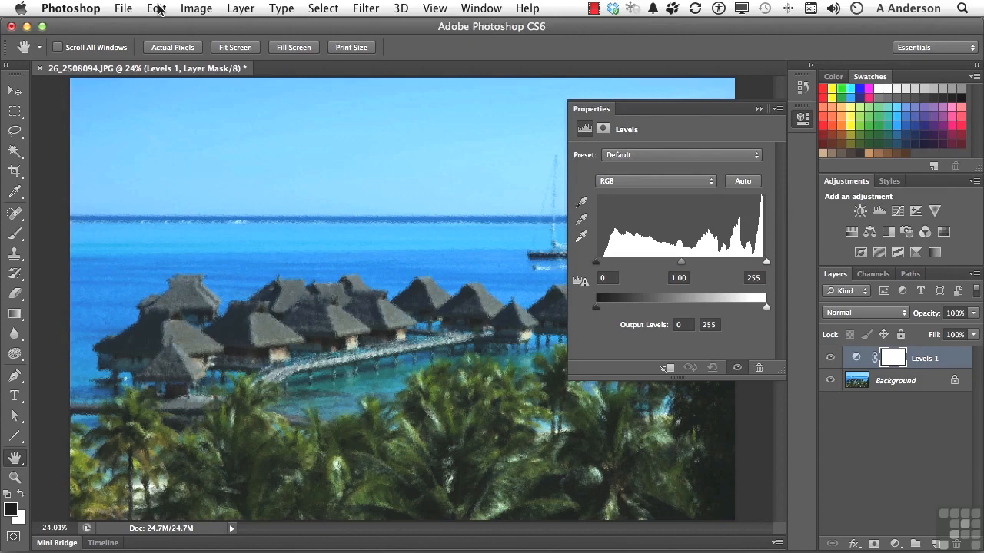
pyautogui.moveTo(767, 80)
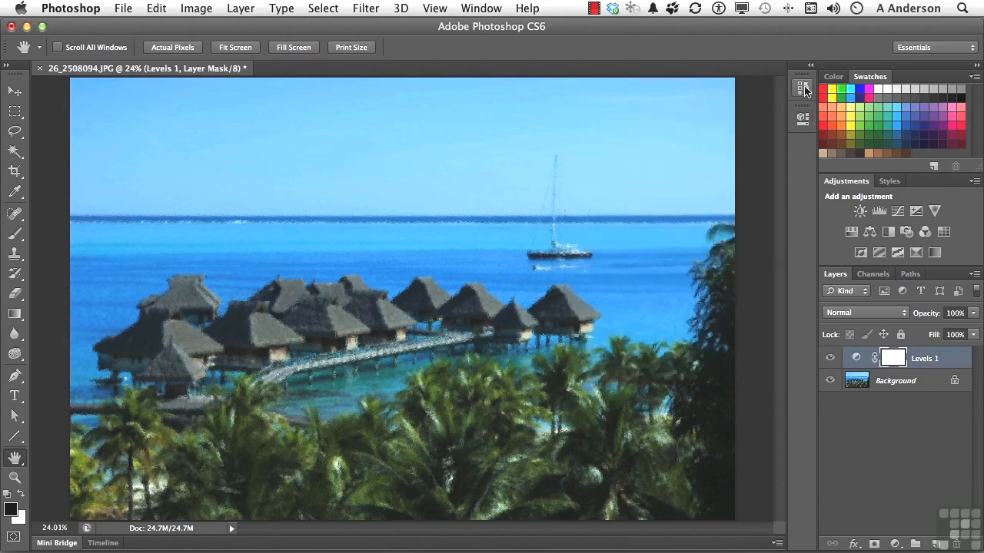
# Revert to the Open history state and bring the Filter Gallery back up.
pyautogui.click(803, 87)
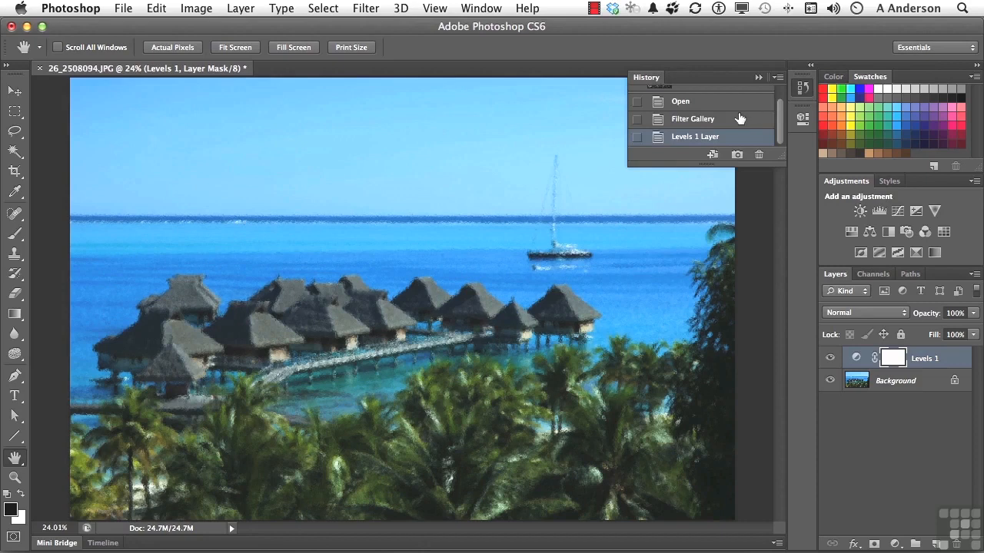
pyautogui.click(701, 93)
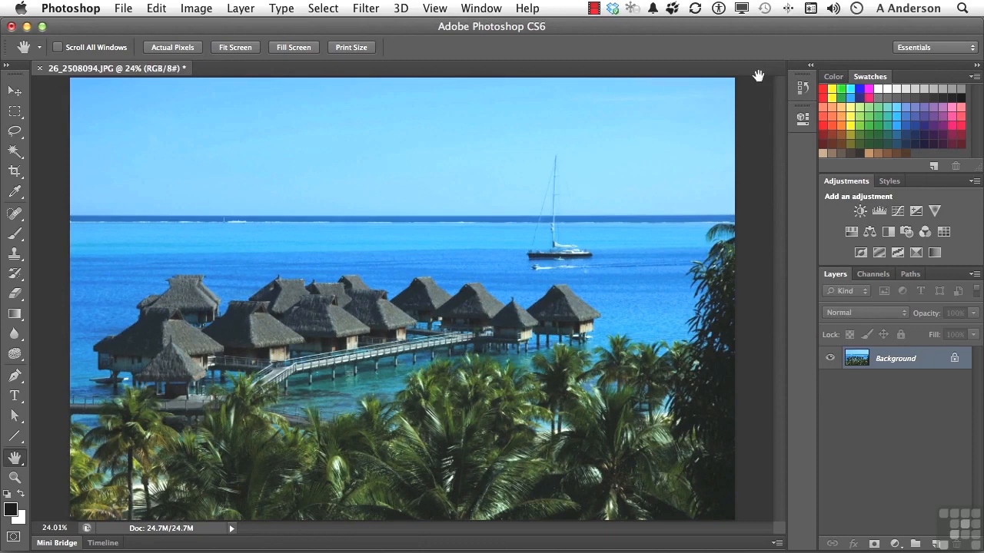
pyautogui.click(366, 9)
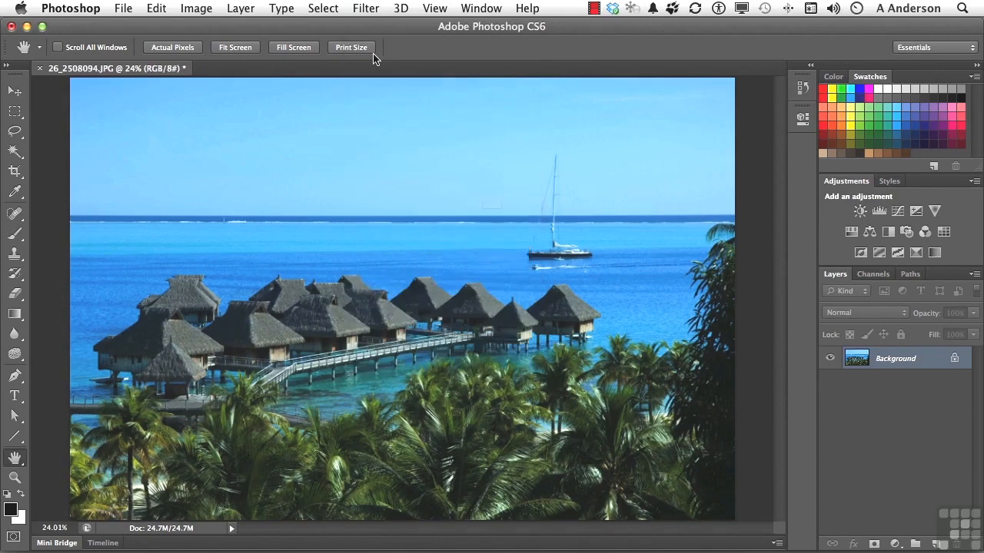
pyautogui.click(365, 9)
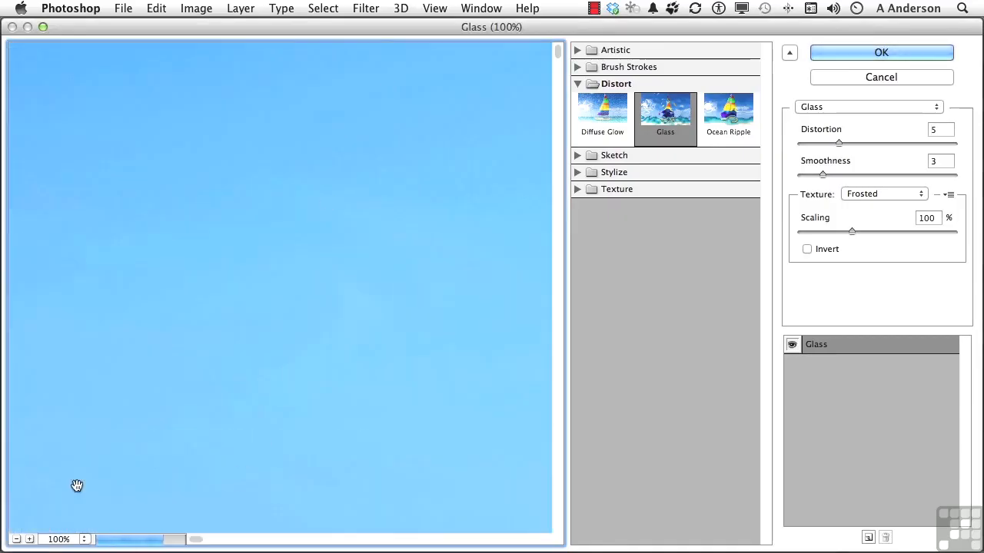
# Apply the Sketch group's Chalk & Charcoal filter, previewing the whole photo.
pyautogui.click(16, 539)
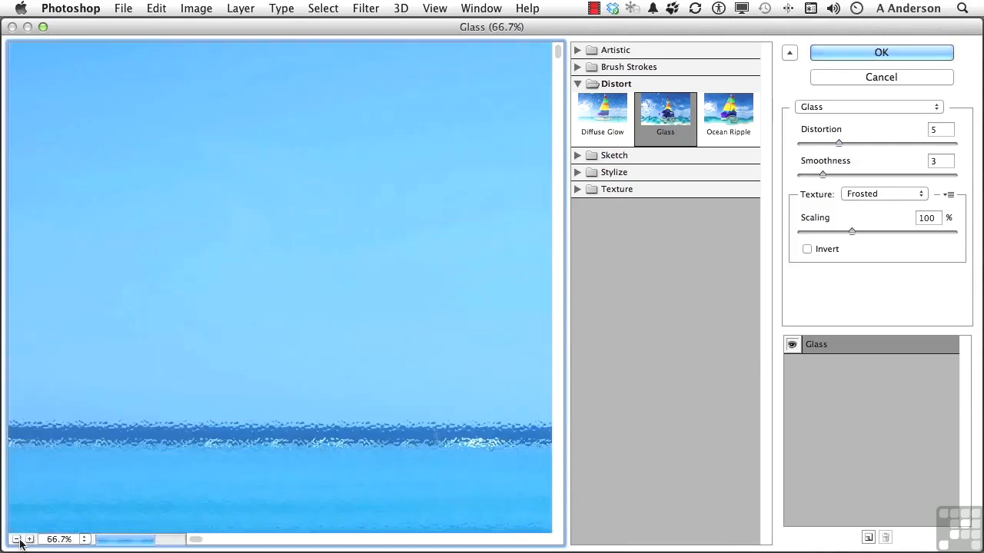
pyautogui.click(17, 539)
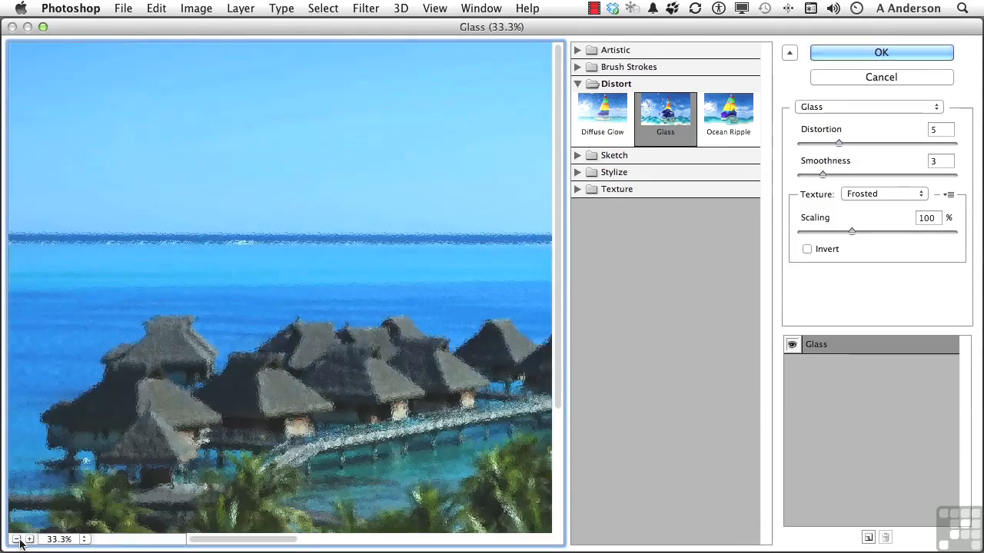
pyautogui.click(16, 539)
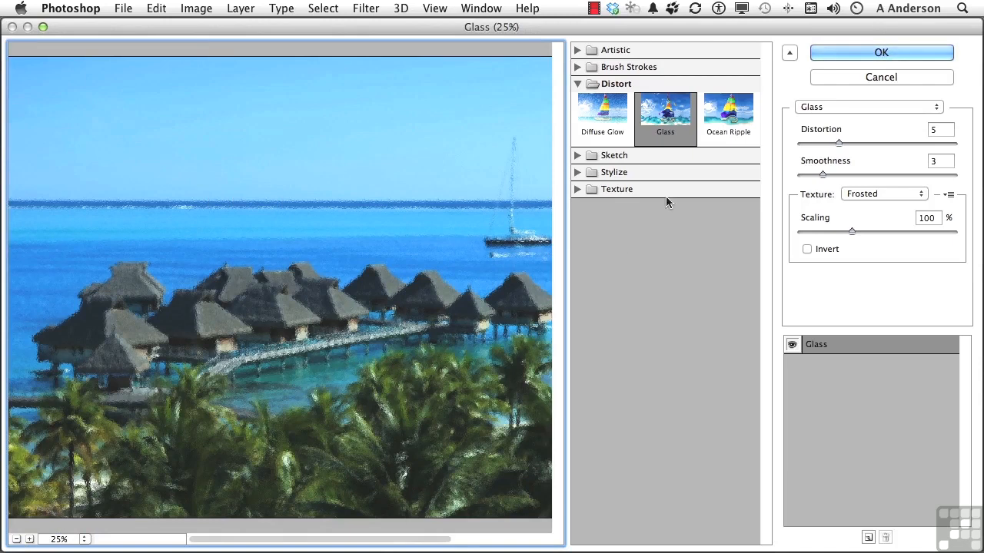
pyautogui.click(578, 83)
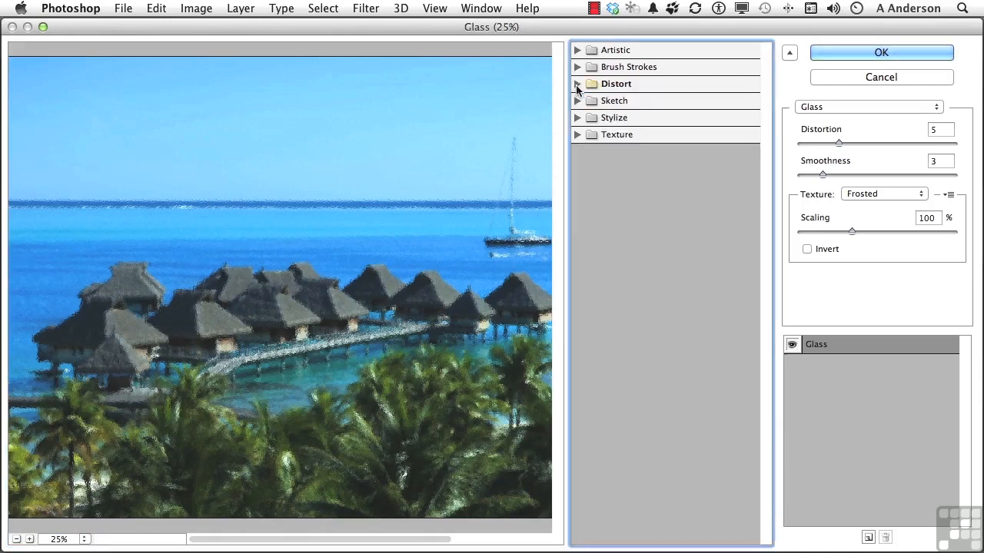
pyautogui.click(577, 101)
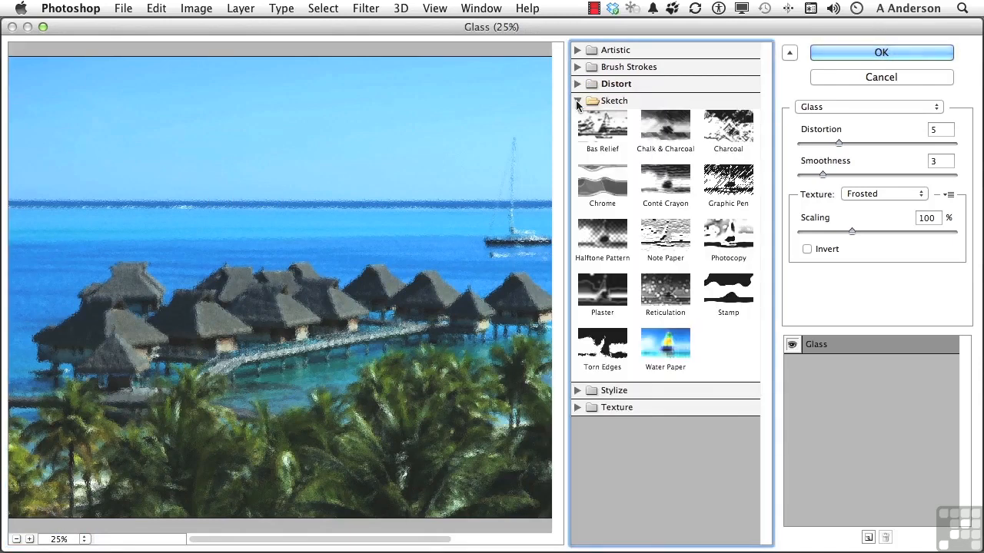
pyautogui.click(665, 129)
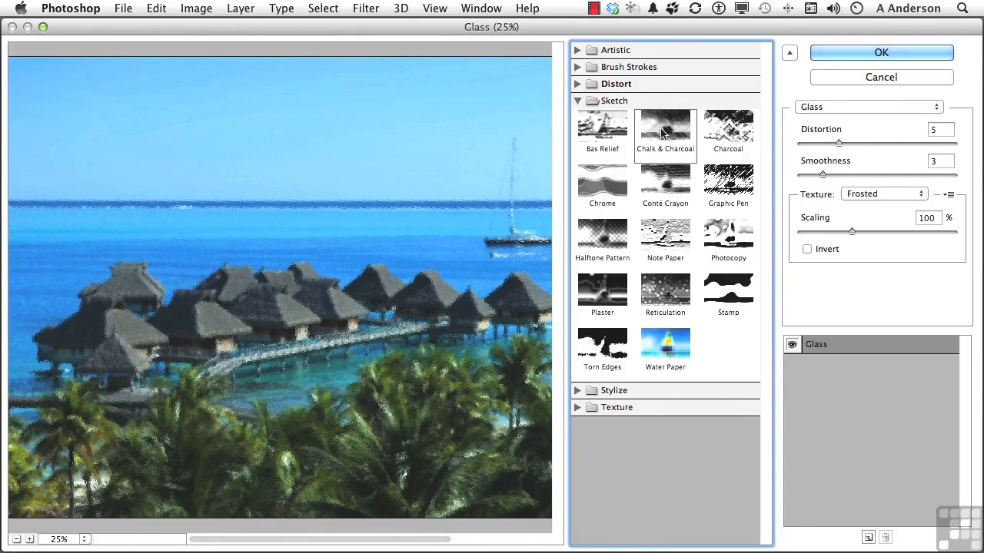
pyautogui.click(665, 131)
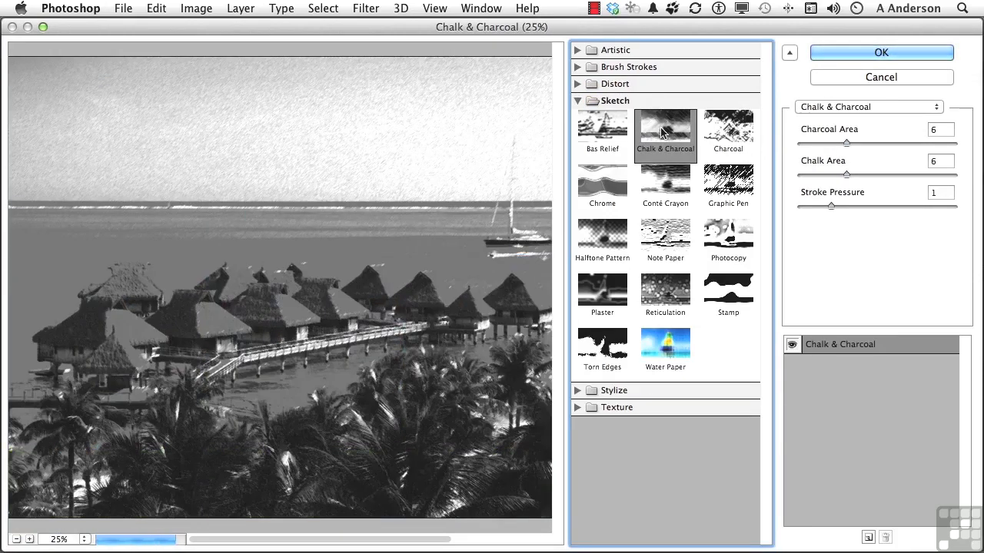
pyautogui.moveTo(792, 85)
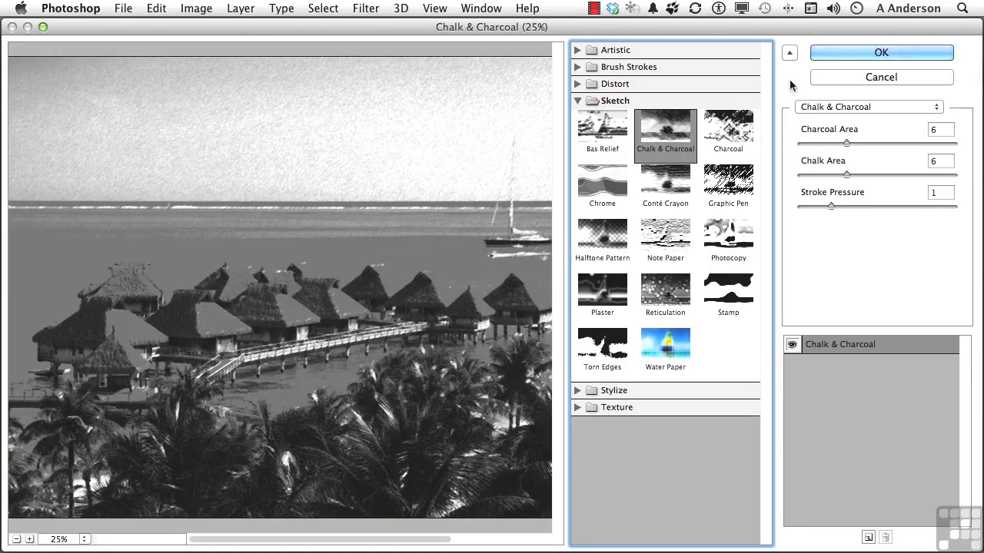
pyautogui.click(881, 52)
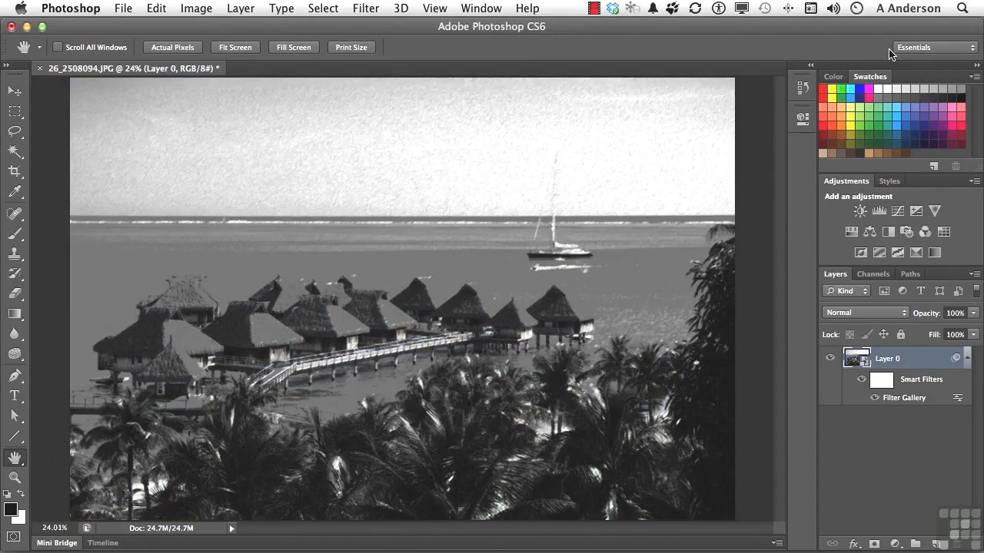
pyautogui.moveTo(158, 13)
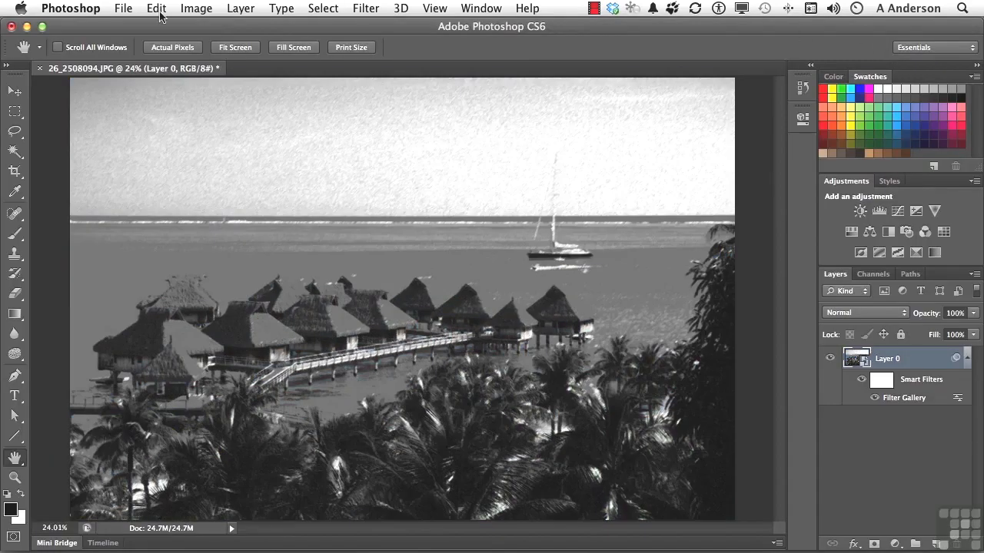
pyautogui.click(155, 9)
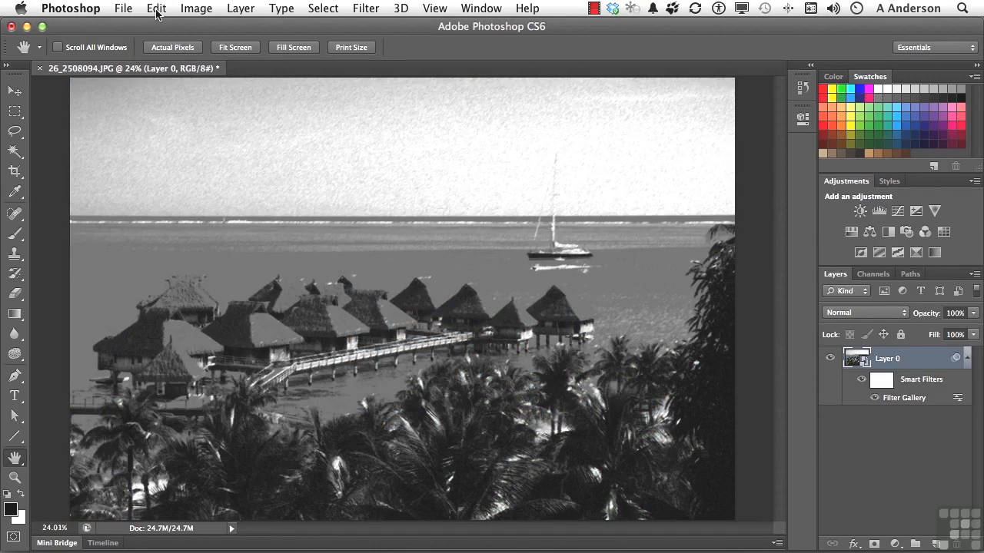
pyautogui.moveTo(449, 151)
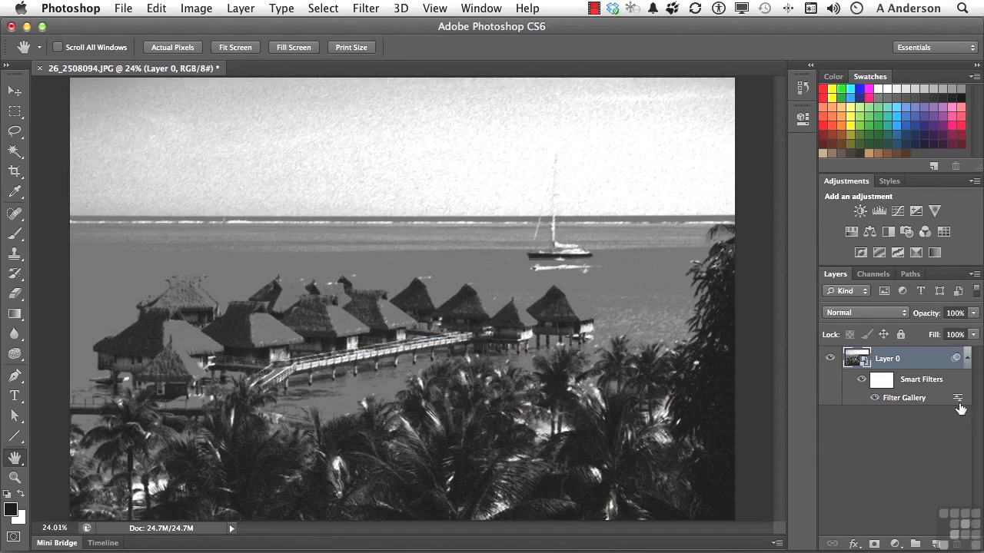
pyautogui.moveTo(899, 404)
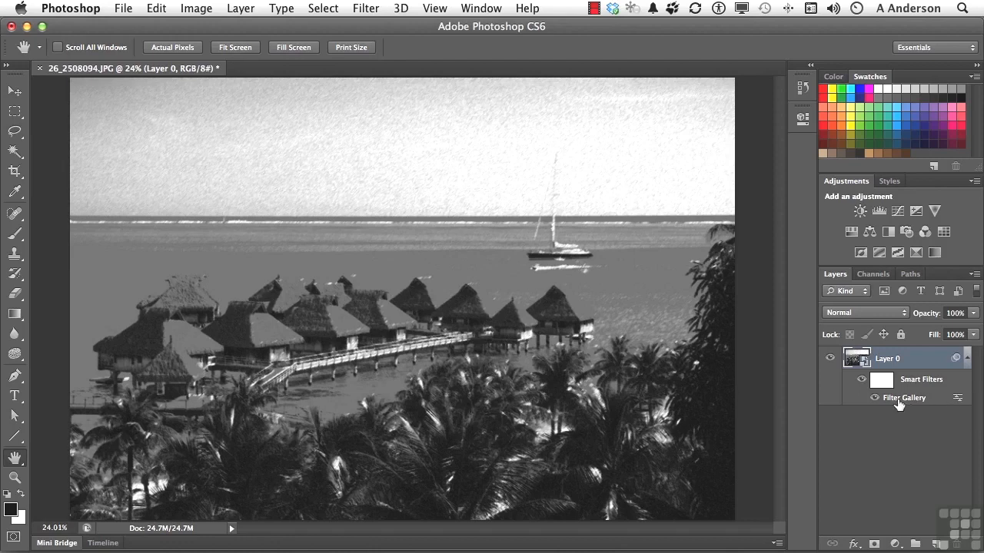
pyautogui.moveTo(957, 405)
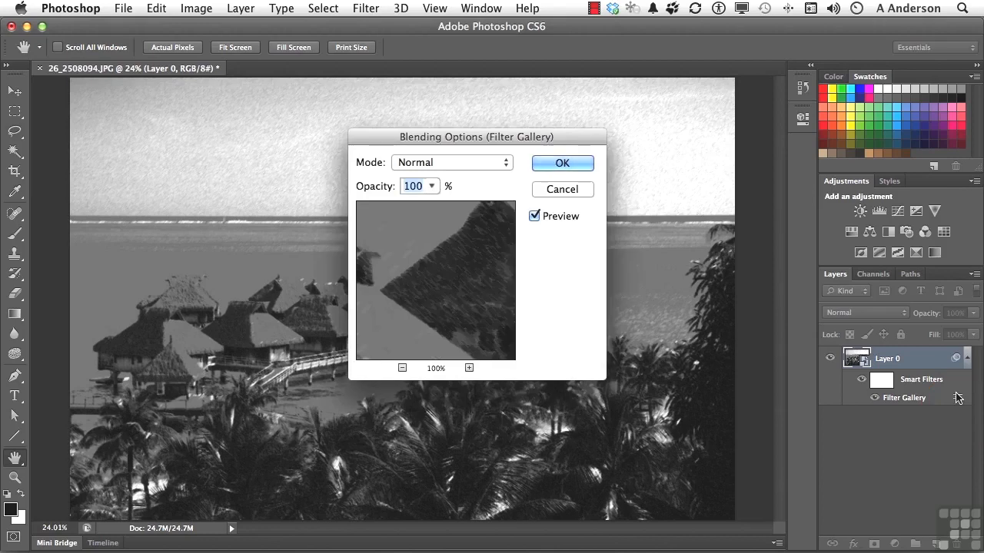
pyautogui.moveTo(473, 166)
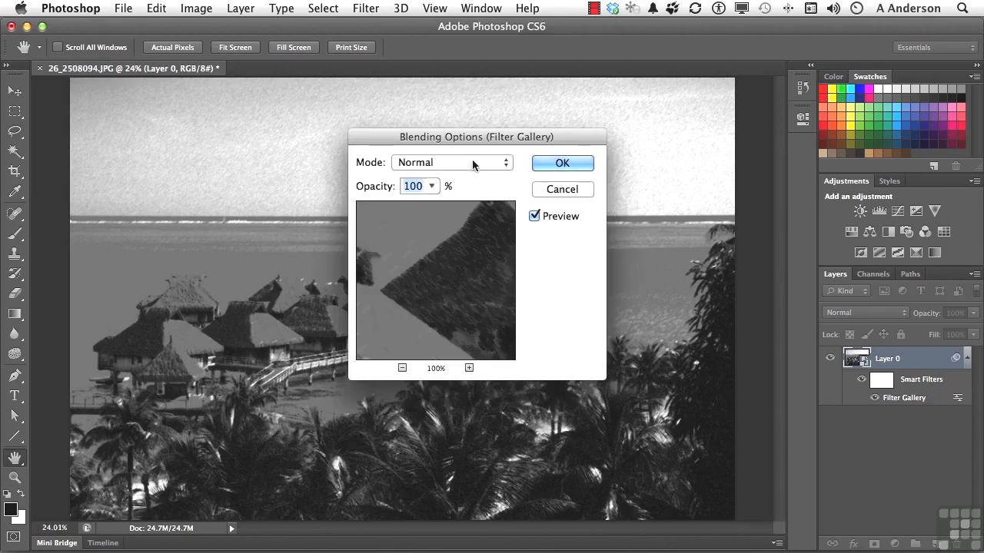
# Set the Chalk & Charcoal smart filter's blending to Lighten at 54% opacity.
pyautogui.click(431, 186)
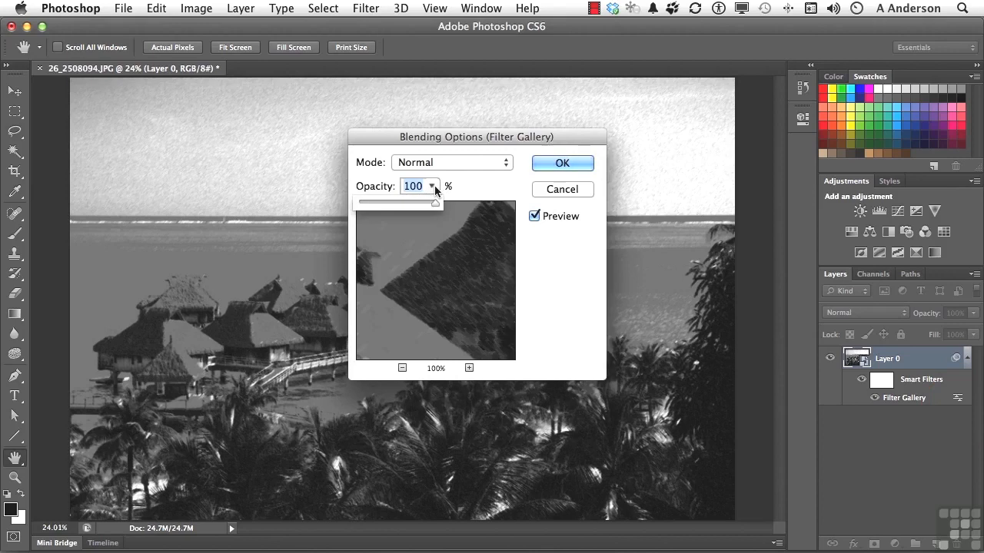
pyautogui.moveTo(476, 136); pyautogui.dragTo(608, 217)
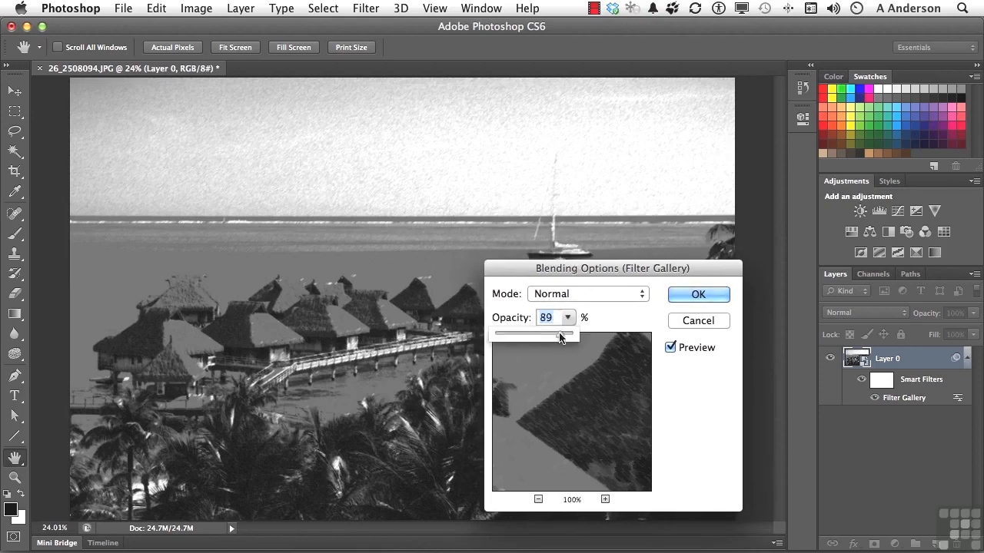
pyautogui.moveTo(557, 336); pyautogui.dragTo(536, 336)
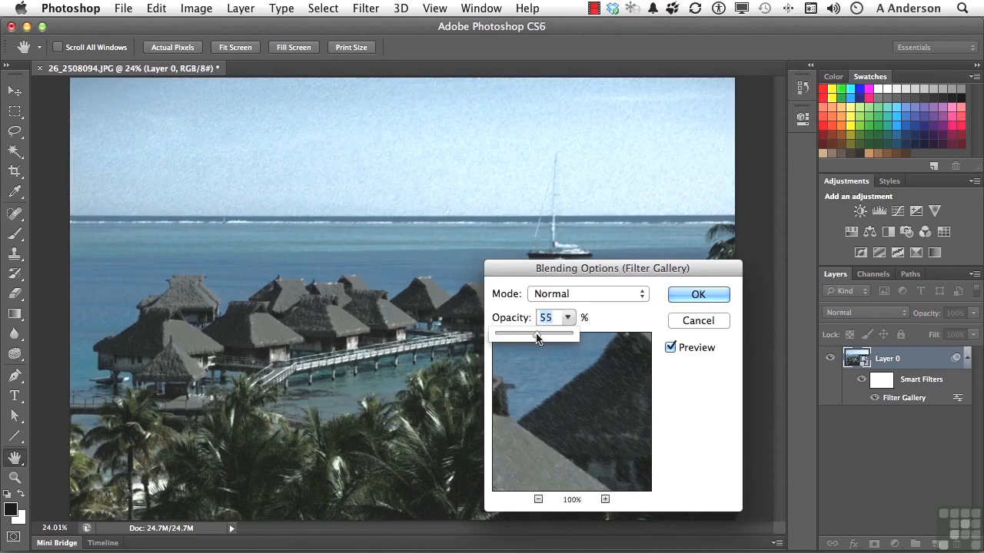
pyautogui.moveTo(538, 334); pyautogui.dragTo(536, 335)
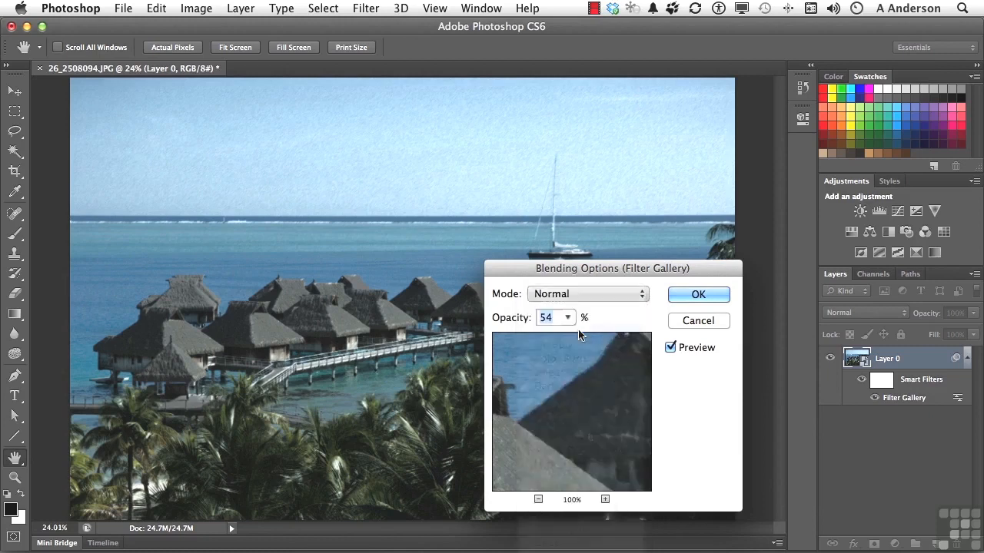
pyautogui.click(588, 293)
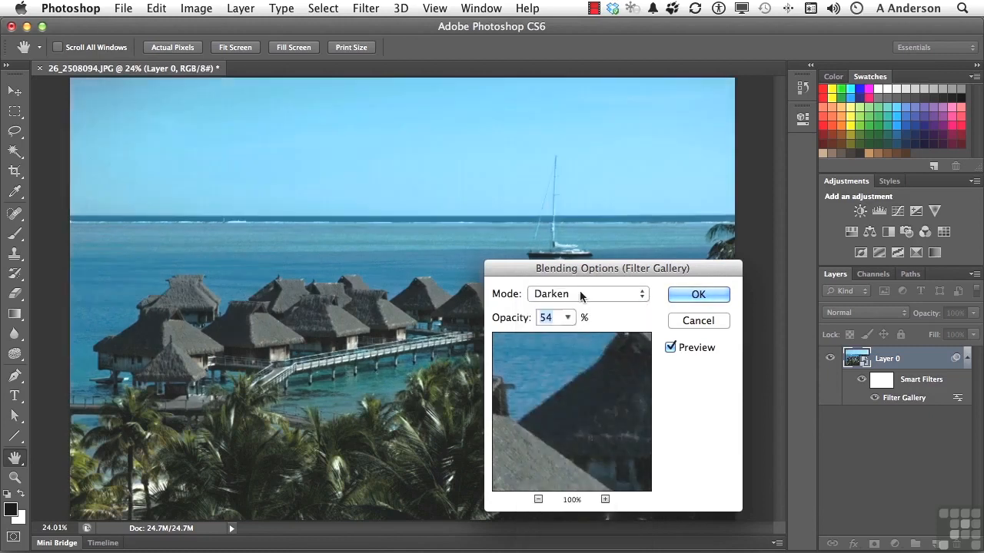
pyautogui.click(588, 294)
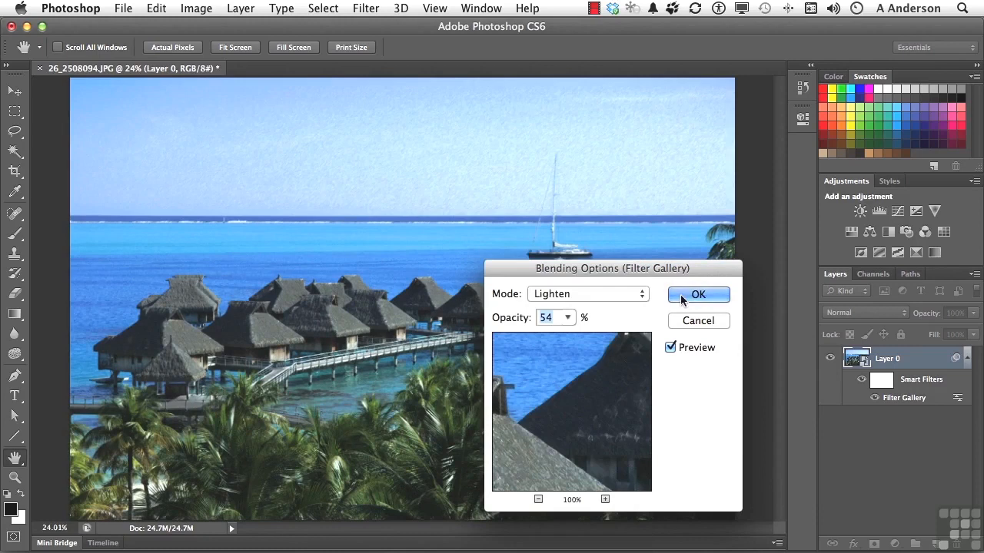
pyautogui.click(698, 295)
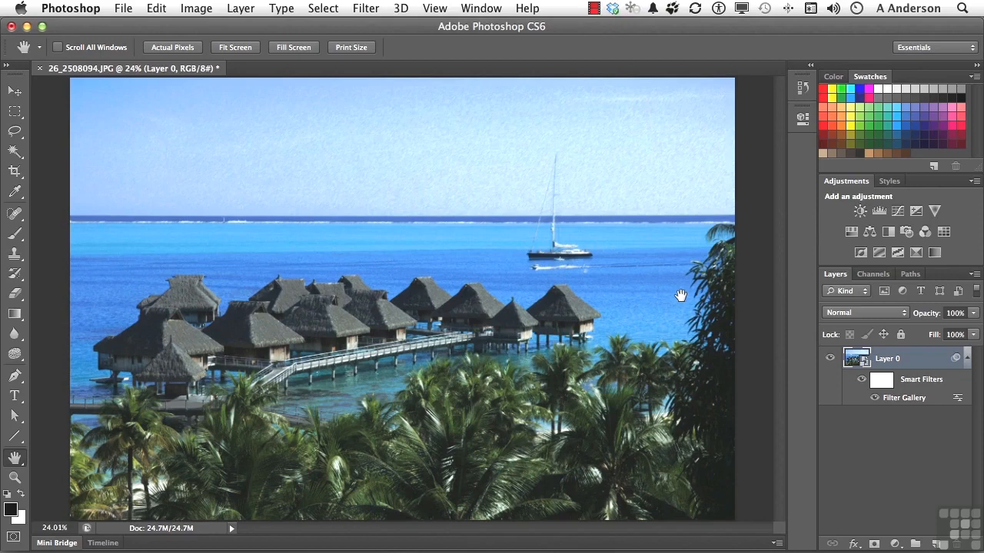
pyautogui.moveTo(959, 398)
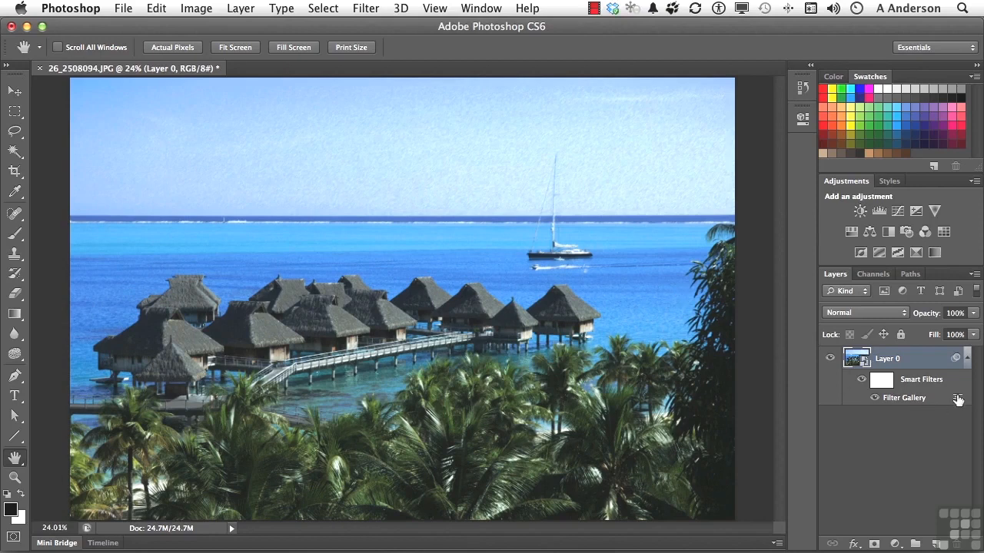